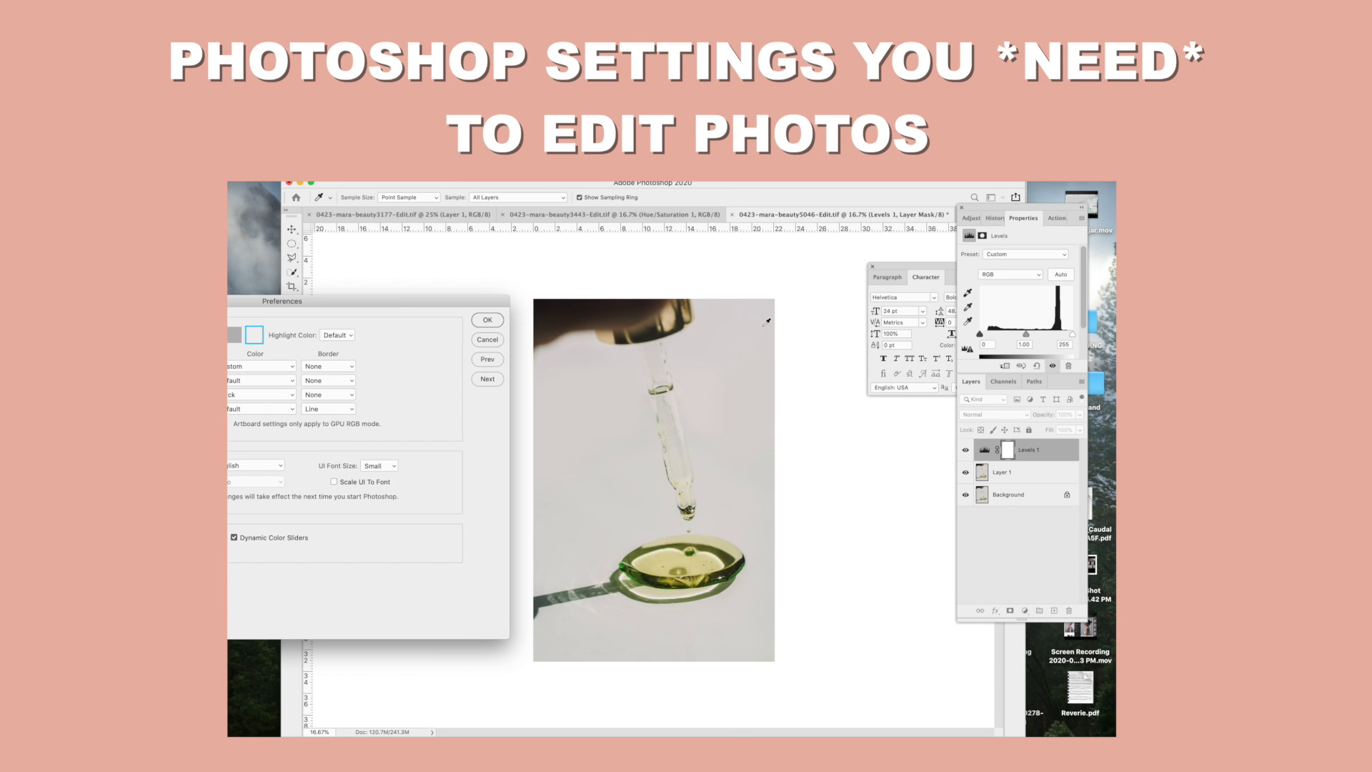
# - In Interface preferences, keep Standard Screen Mode colour Custom and set its Border to None
pyautogui.click(487, 318)
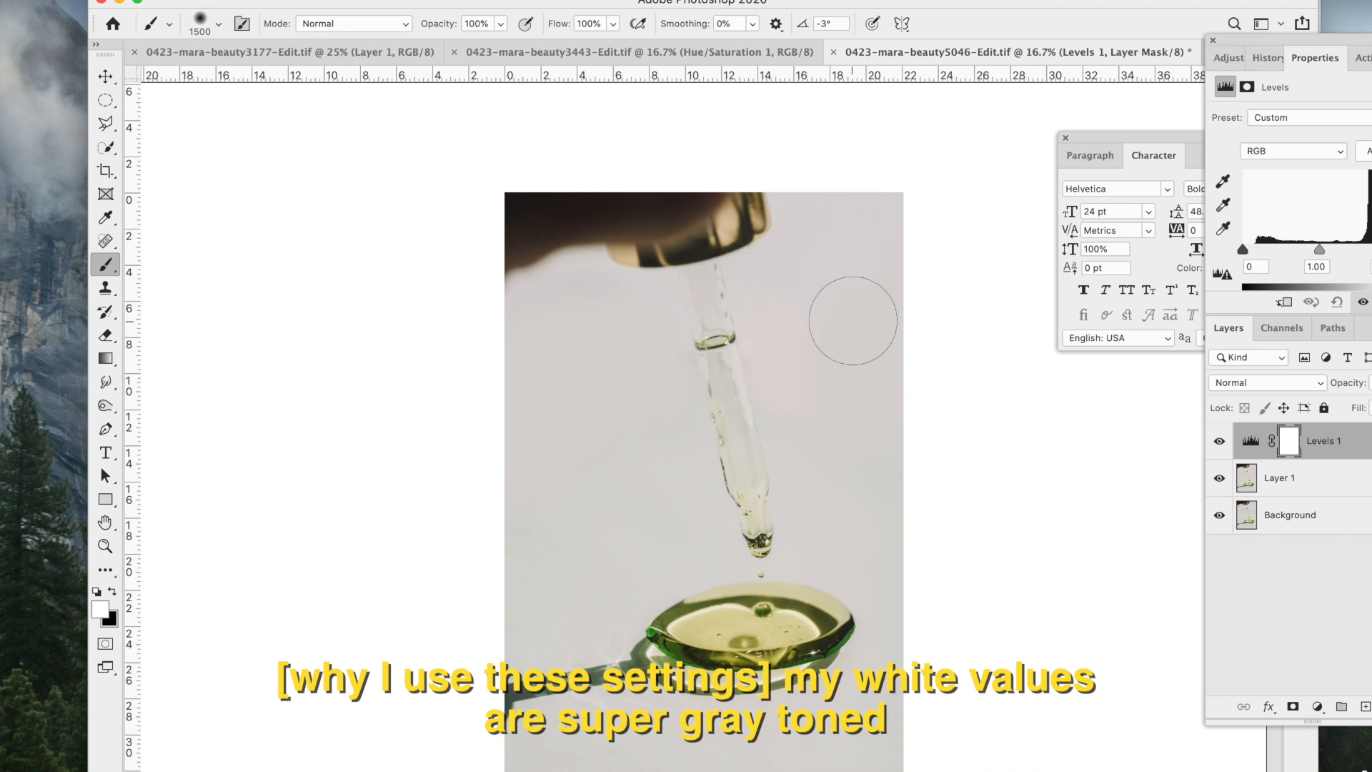
pyautogui.moveTo(560, 573)
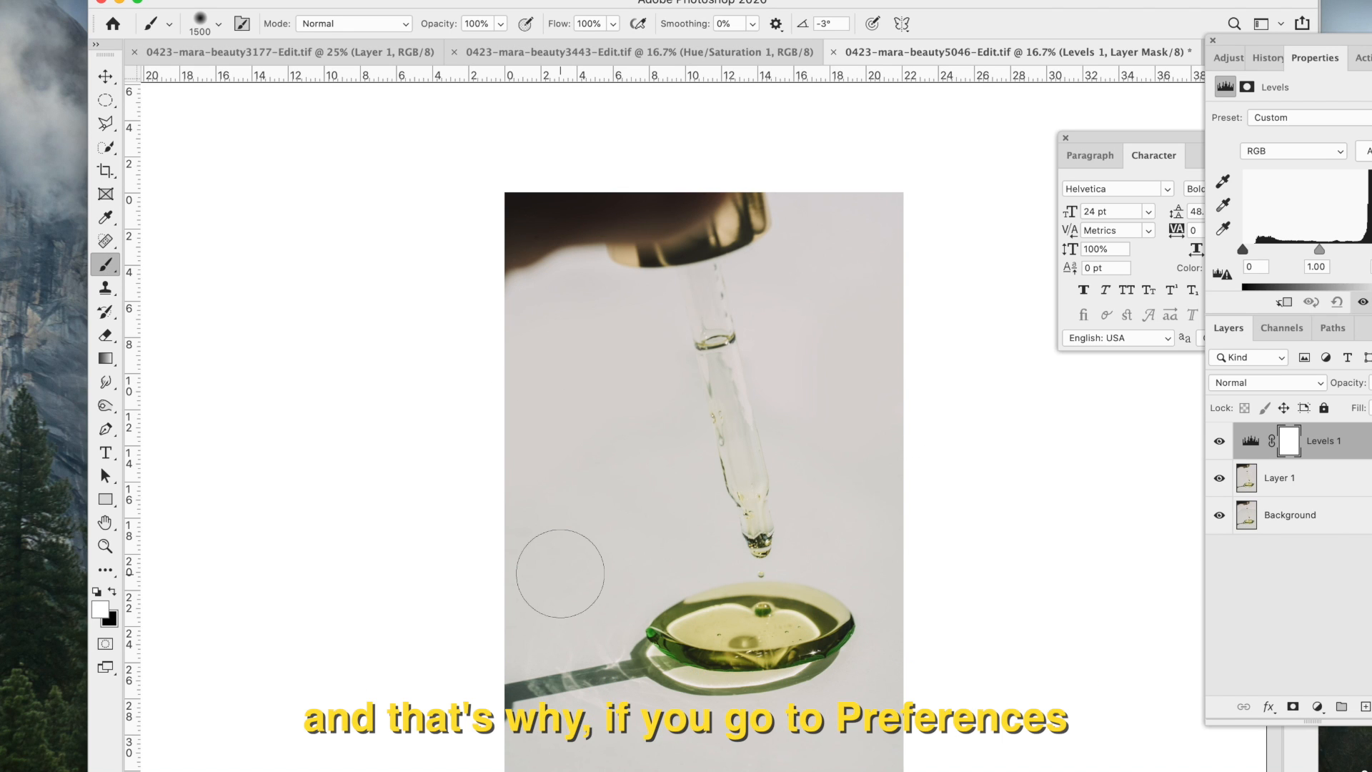
pyautogui.click(53, 3)
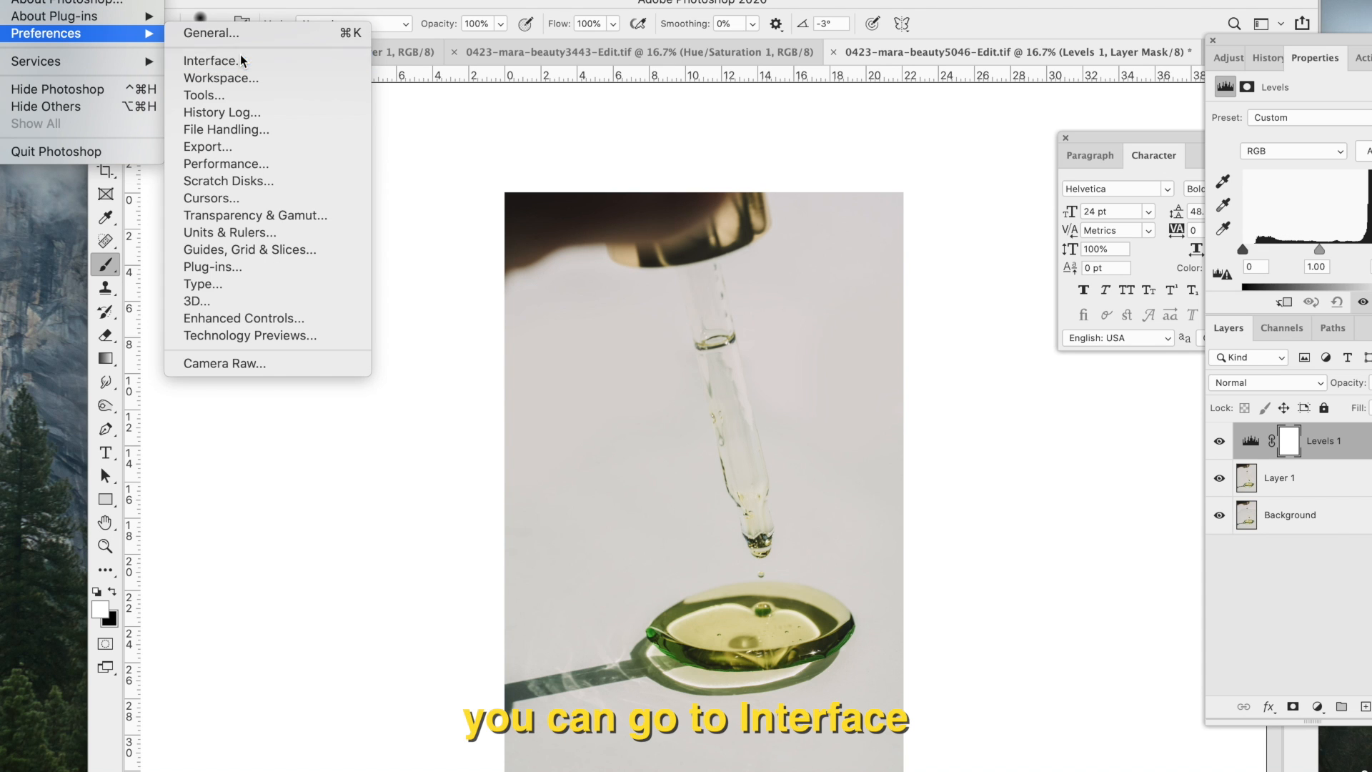
pyautogui.click(212, 60)
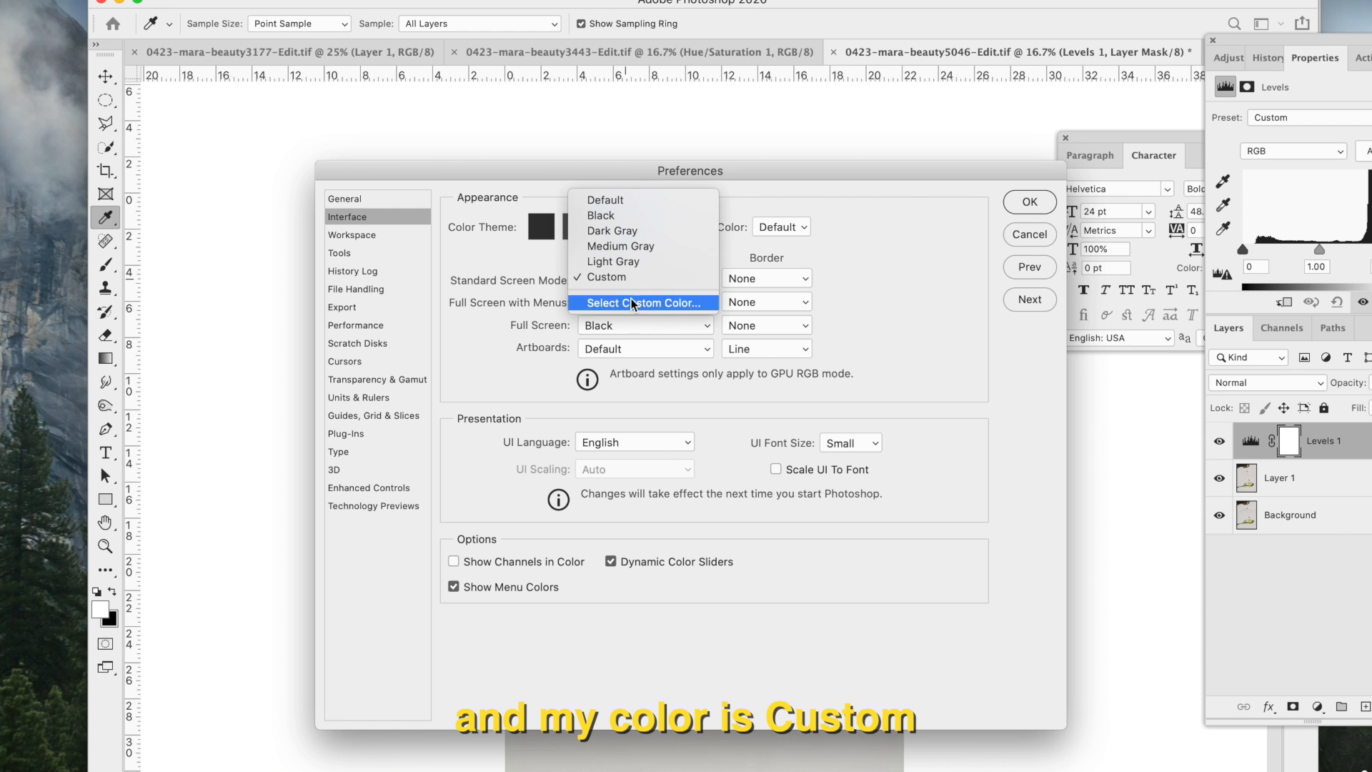
pyautogui.click(641, 303)
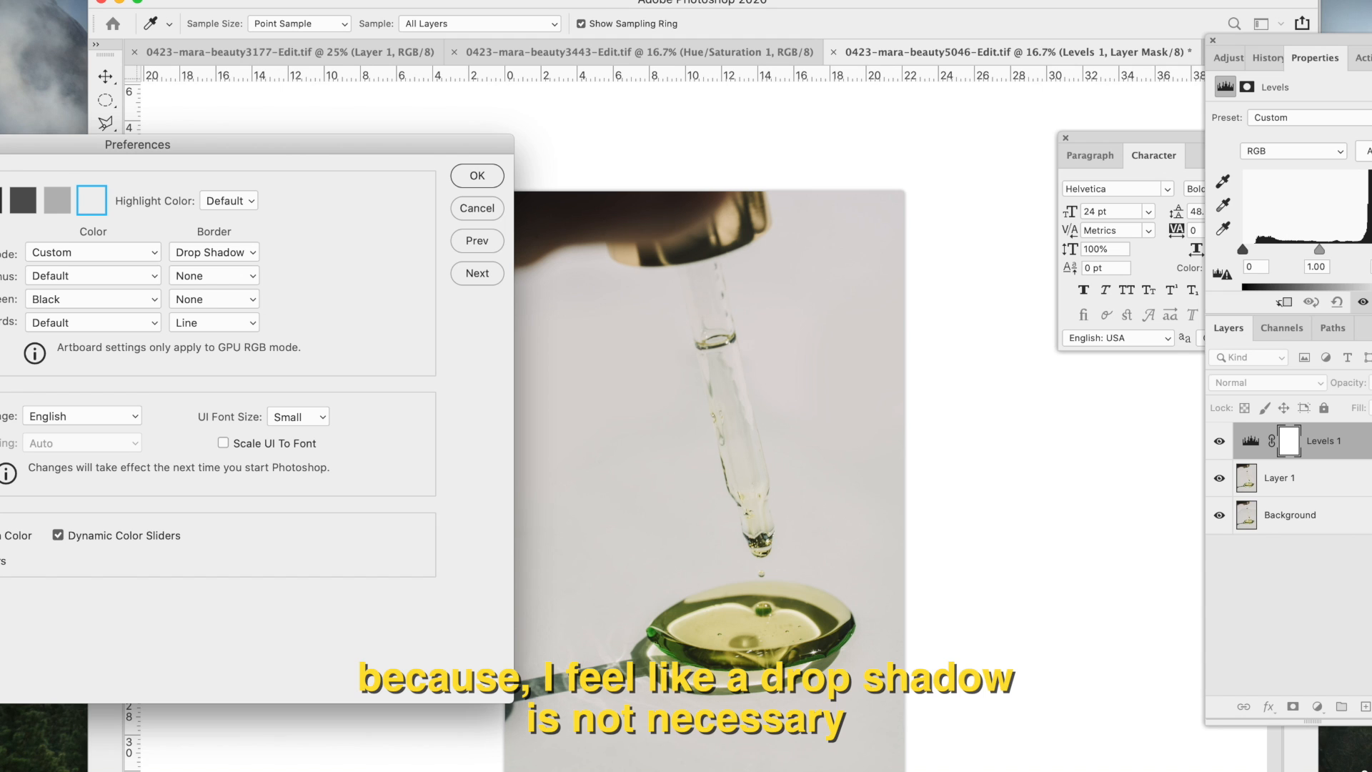
pyautogui.click(213, 252)
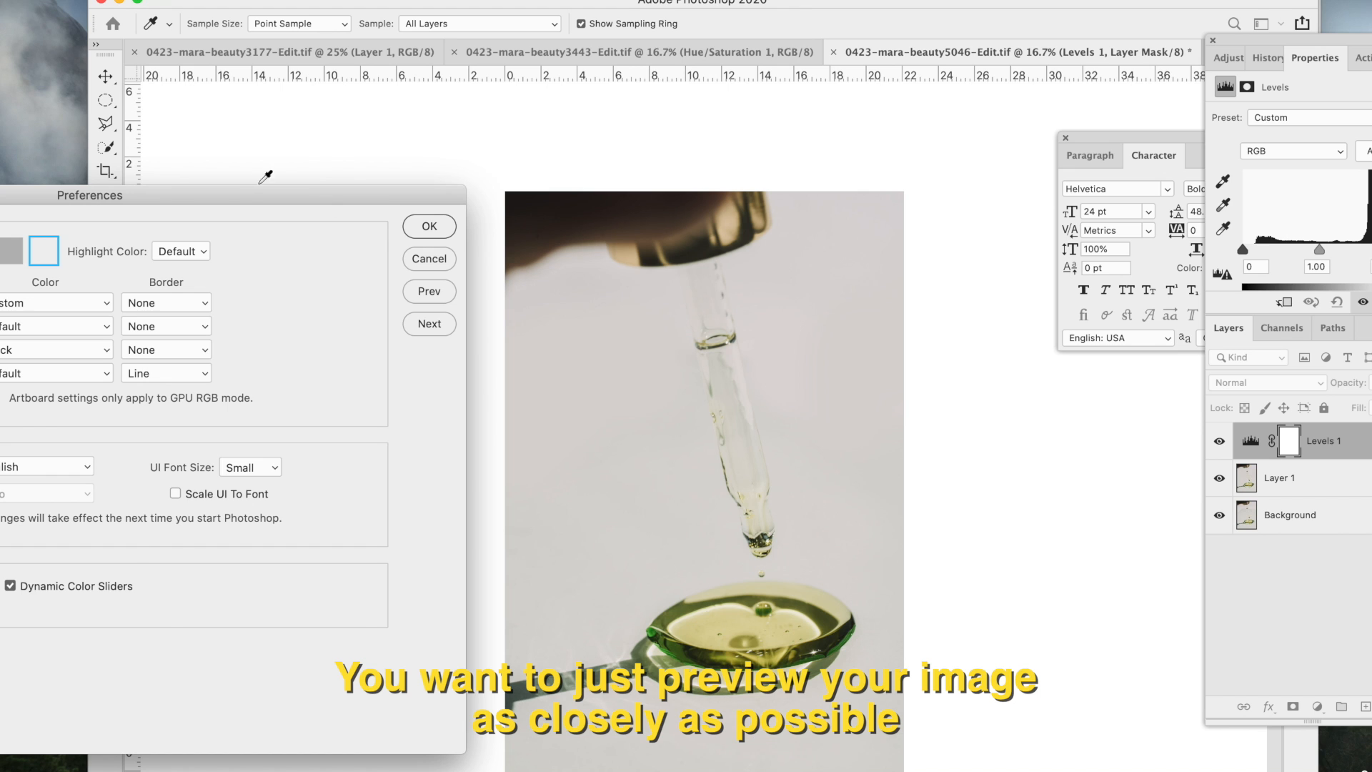
pyautogui.click(427, 226)
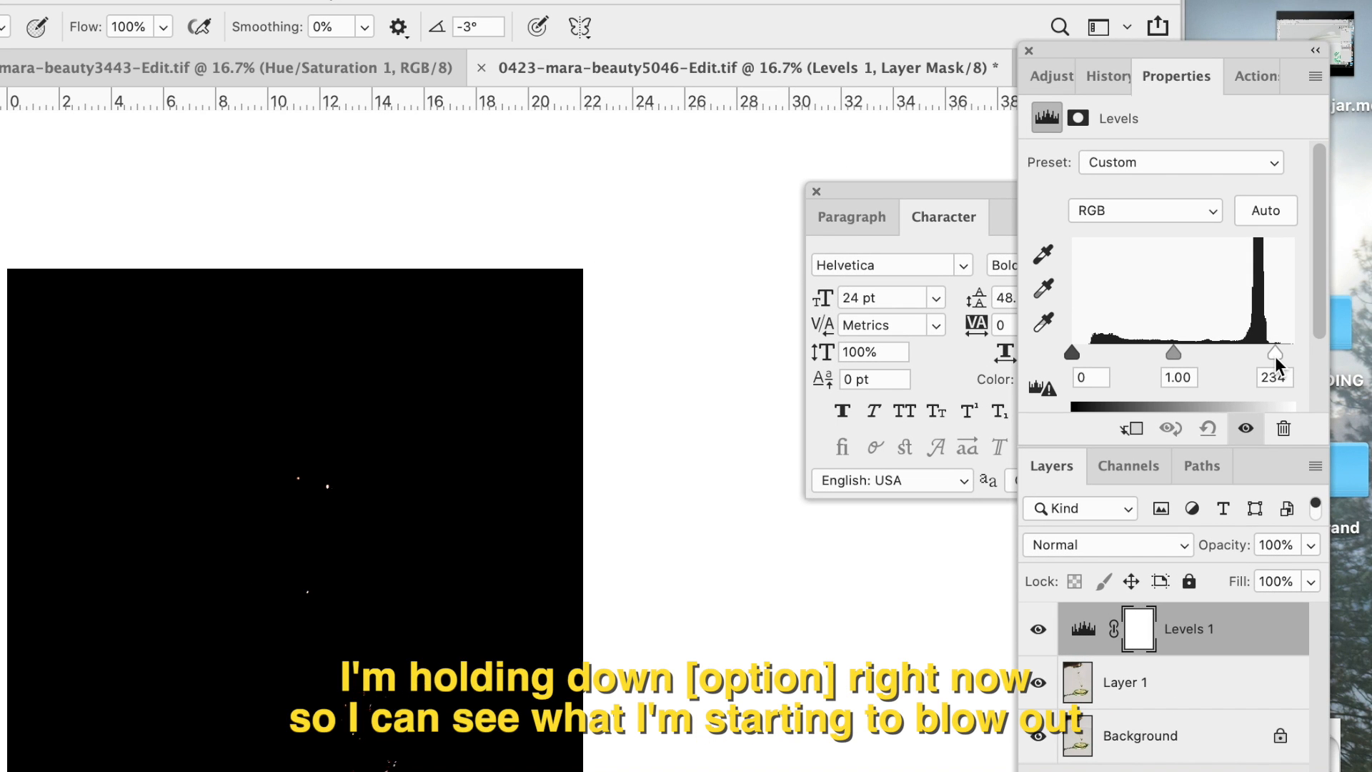
# - Bring the Levels white input to 228 while checking clipping, then fade the layer to 48% opacity
pyautogui.moveTo(1278, 352); pyautogui.dragTo(1293, 352)
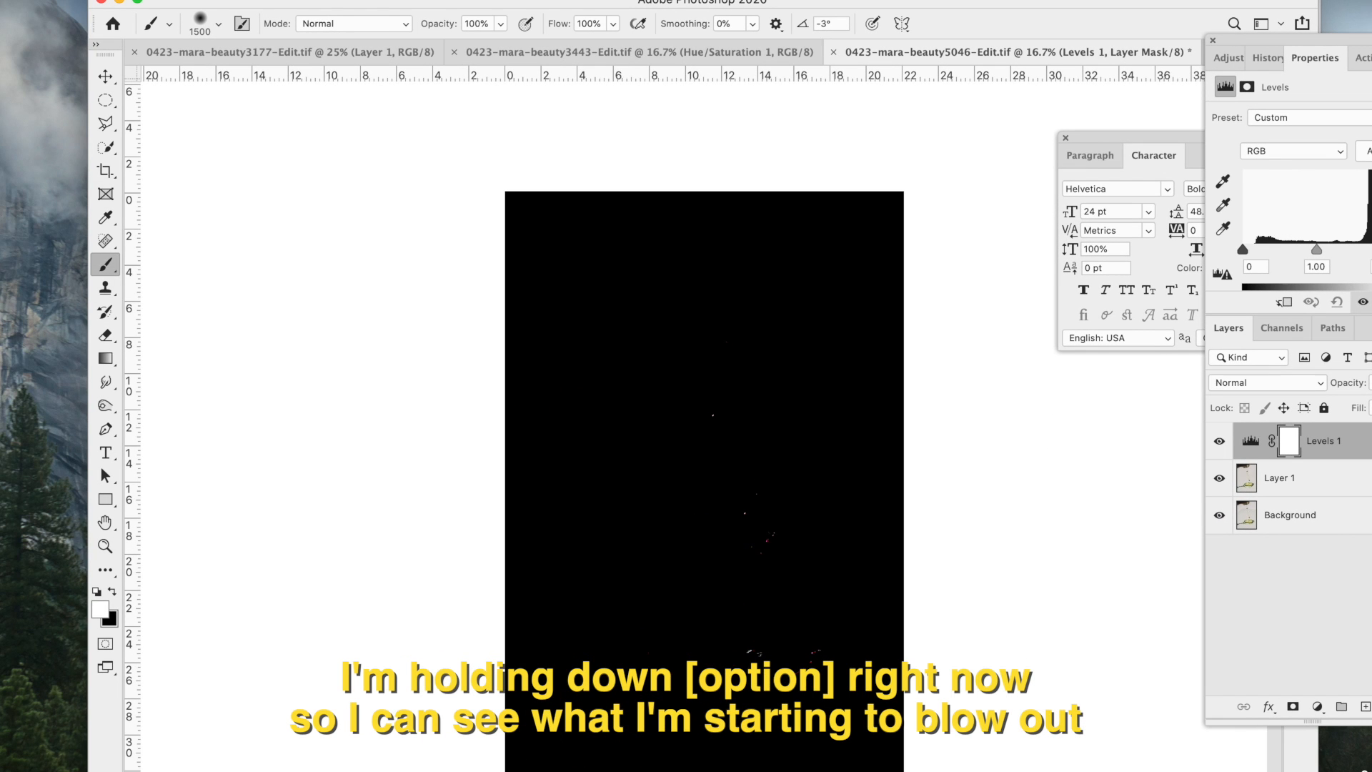
pyautogui.moveTo(1355, 249); pyautogui.dragTo(1330, 248)
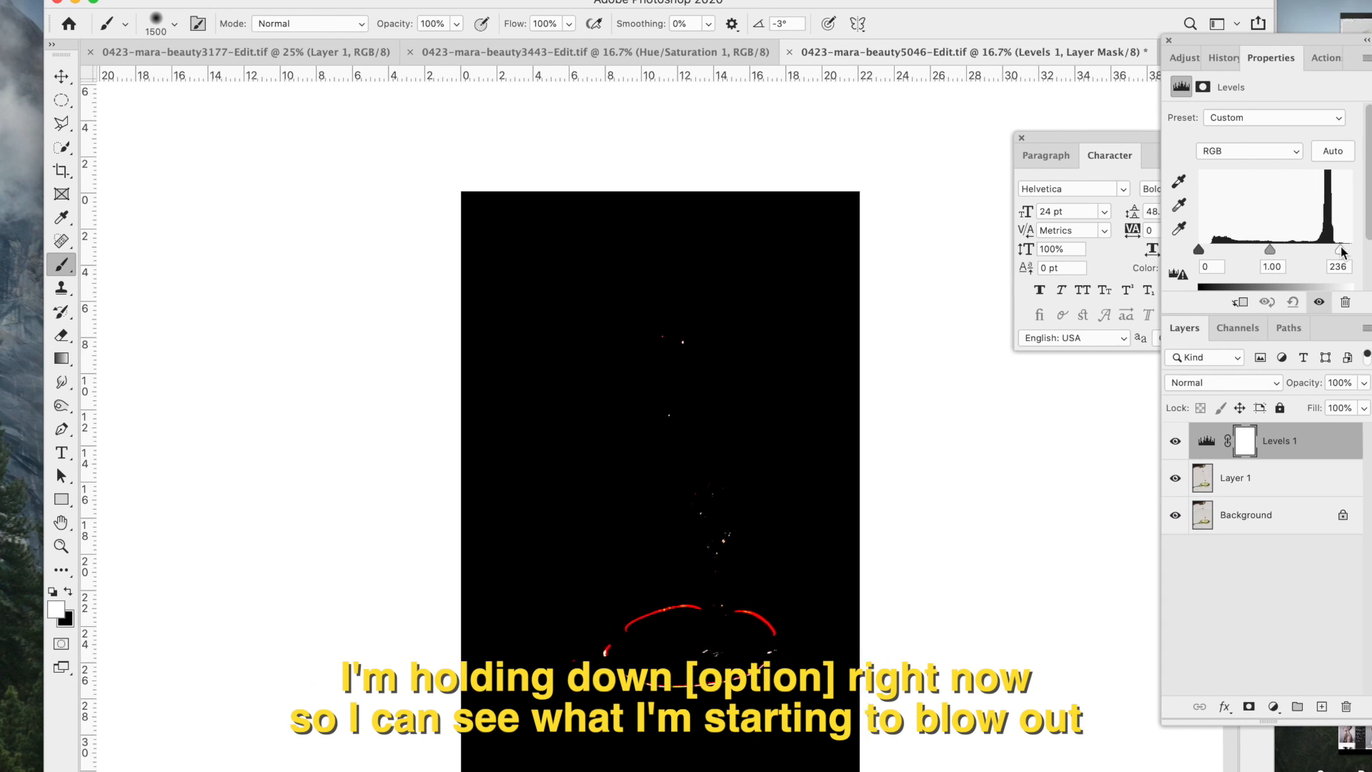
pyautogui.moveTo(1342, 250); pyautogui.dragTo(1326, 250)
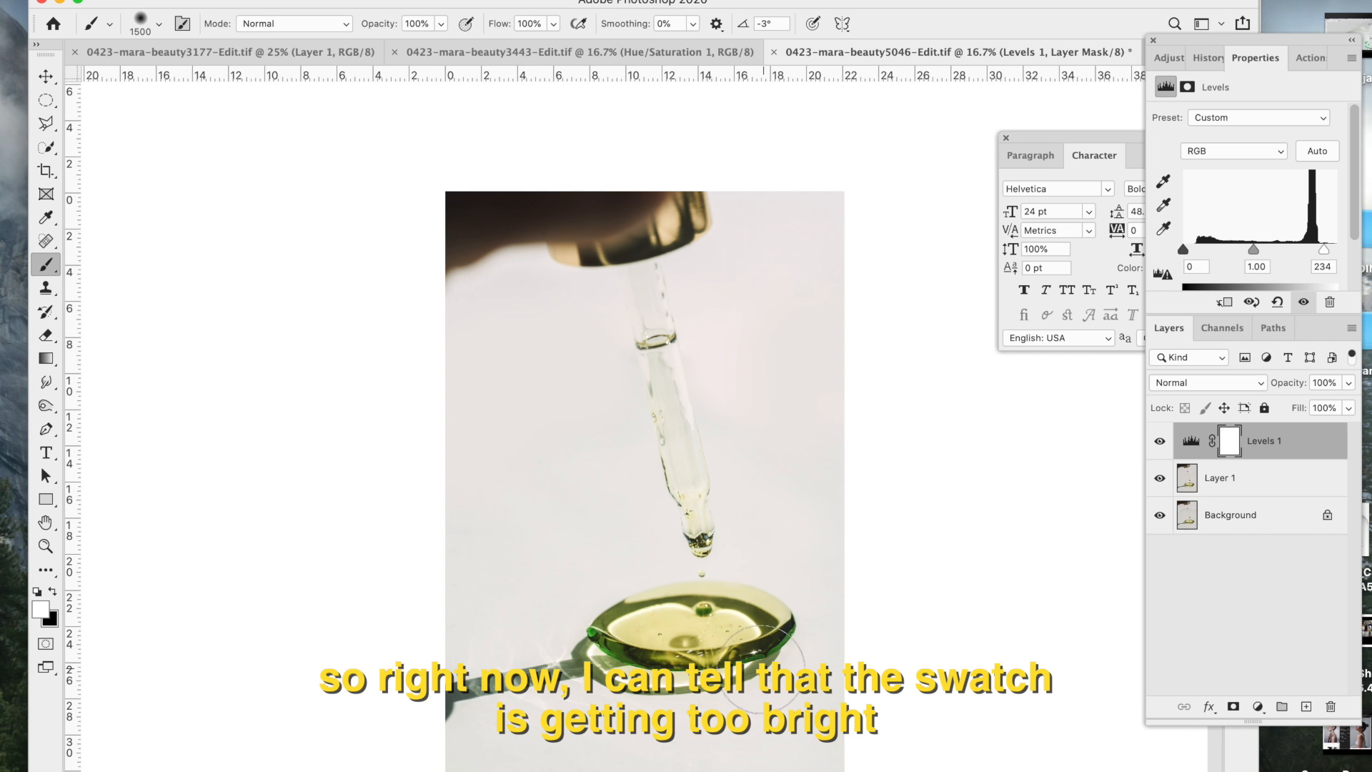
pyautogui.moveTo(1307, 251); pyautogui.dragTo(1286, 252)
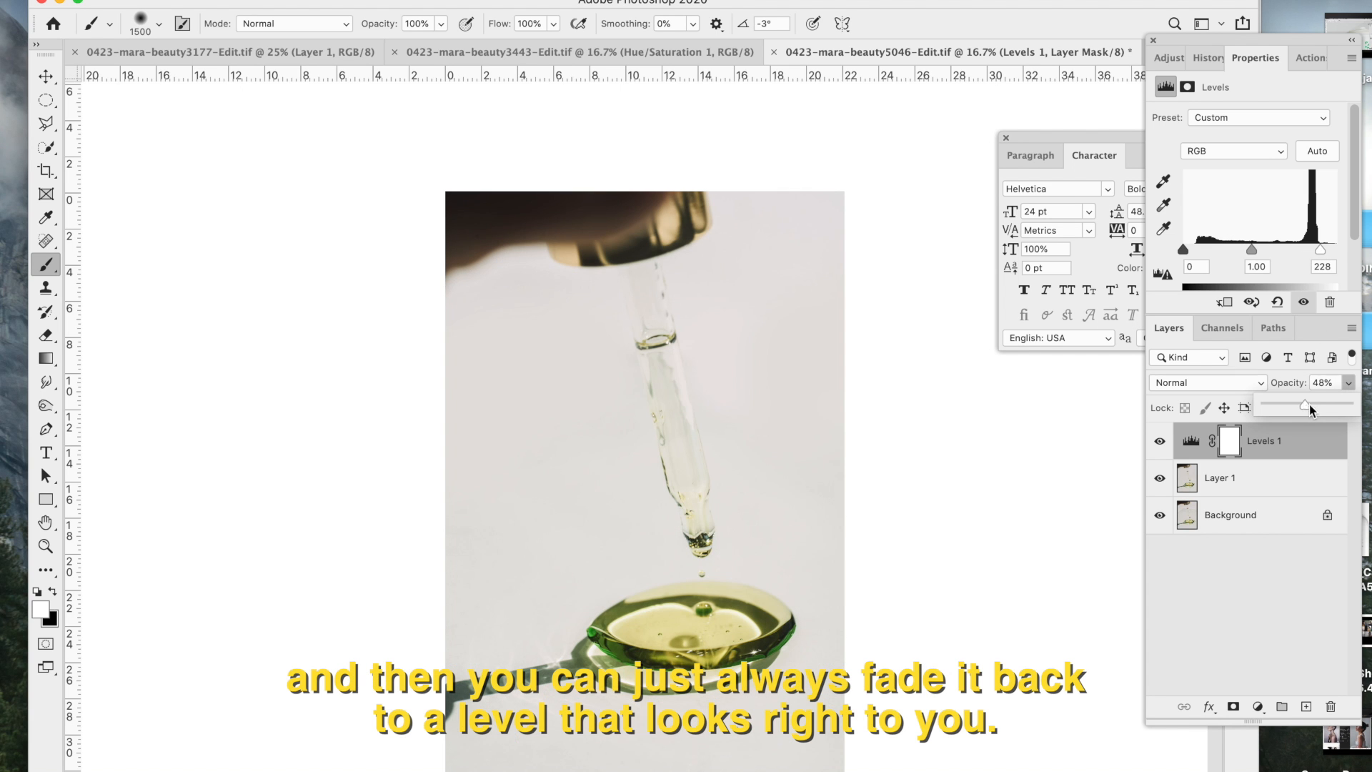
pyautogui.moveTo(1303, 405); pyautogui.dragTo(1331, 404)
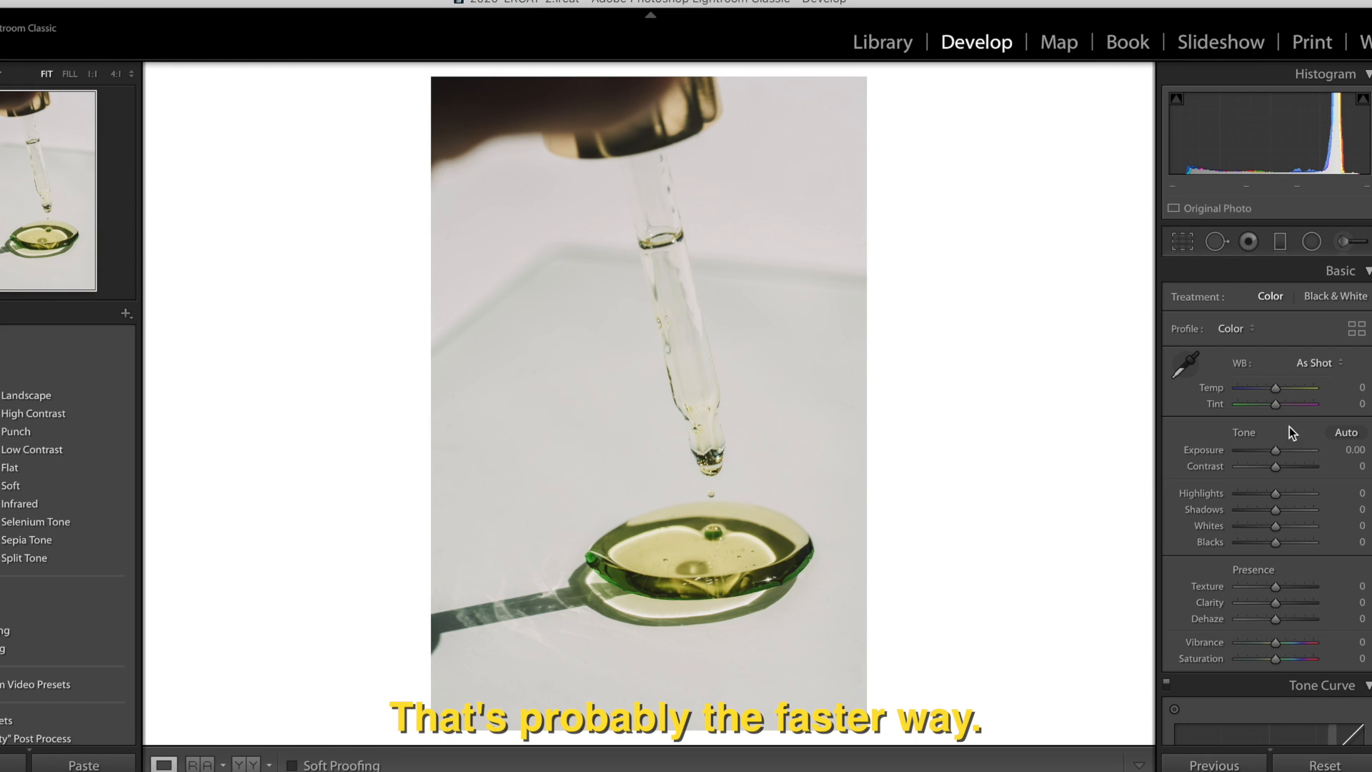
# - In Lightroom's Basic panel set Exposure +0.30, Contrast +18, Whites +18 and Clarity +20
pyautogui.moveTo(1269, 449); pyautogui.dragTo(1278, 449)
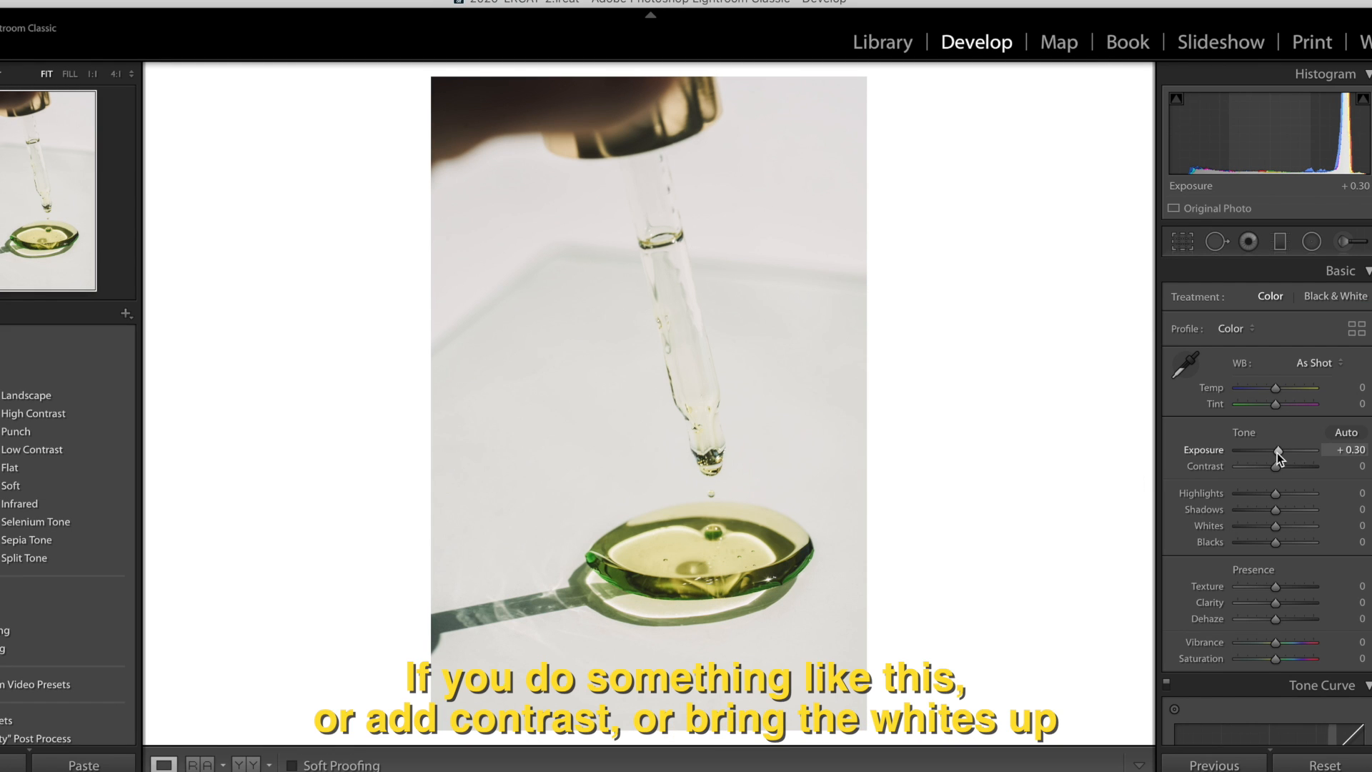
pyautogui.moveTo(1260, 466); pyautogui.dragTo(1278, 466)
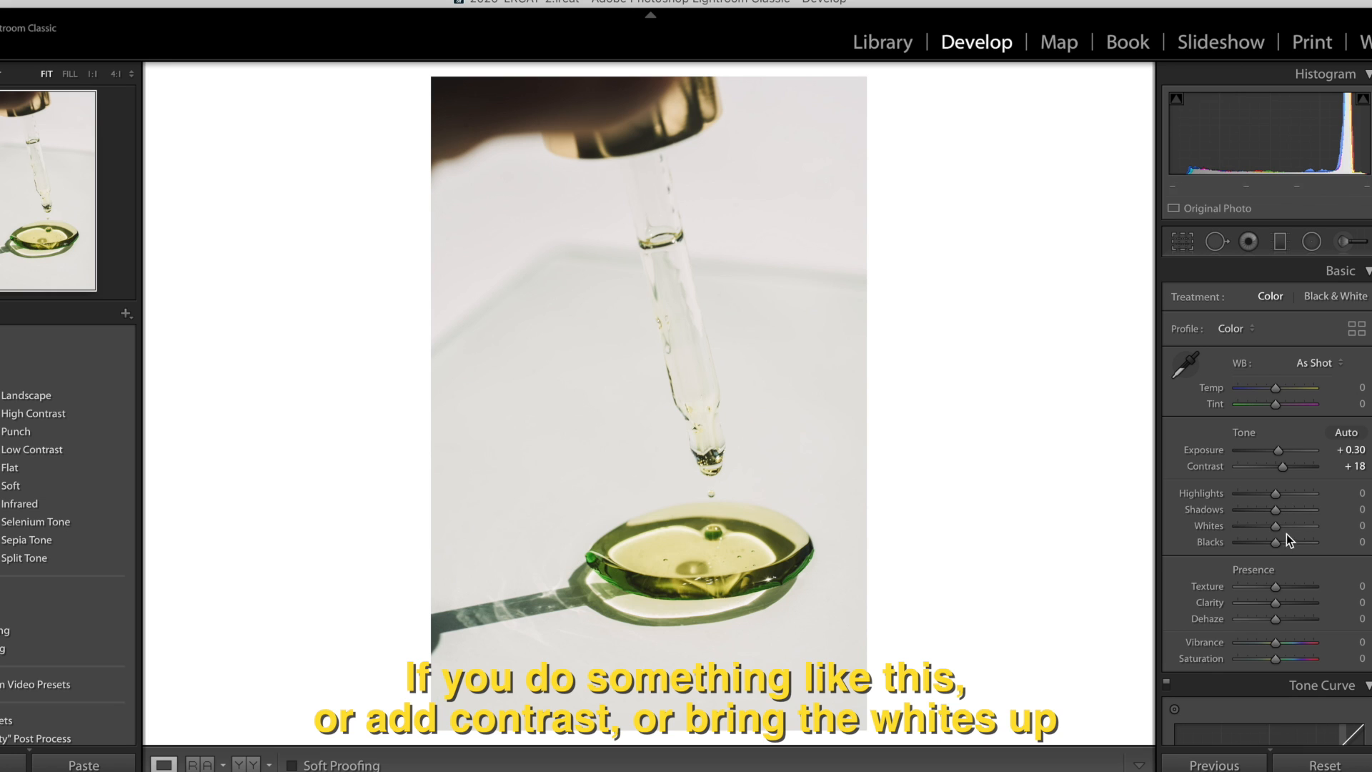
pyautogui.moveTo(1275, 526); pyautogui.dragTo(1290, 526)
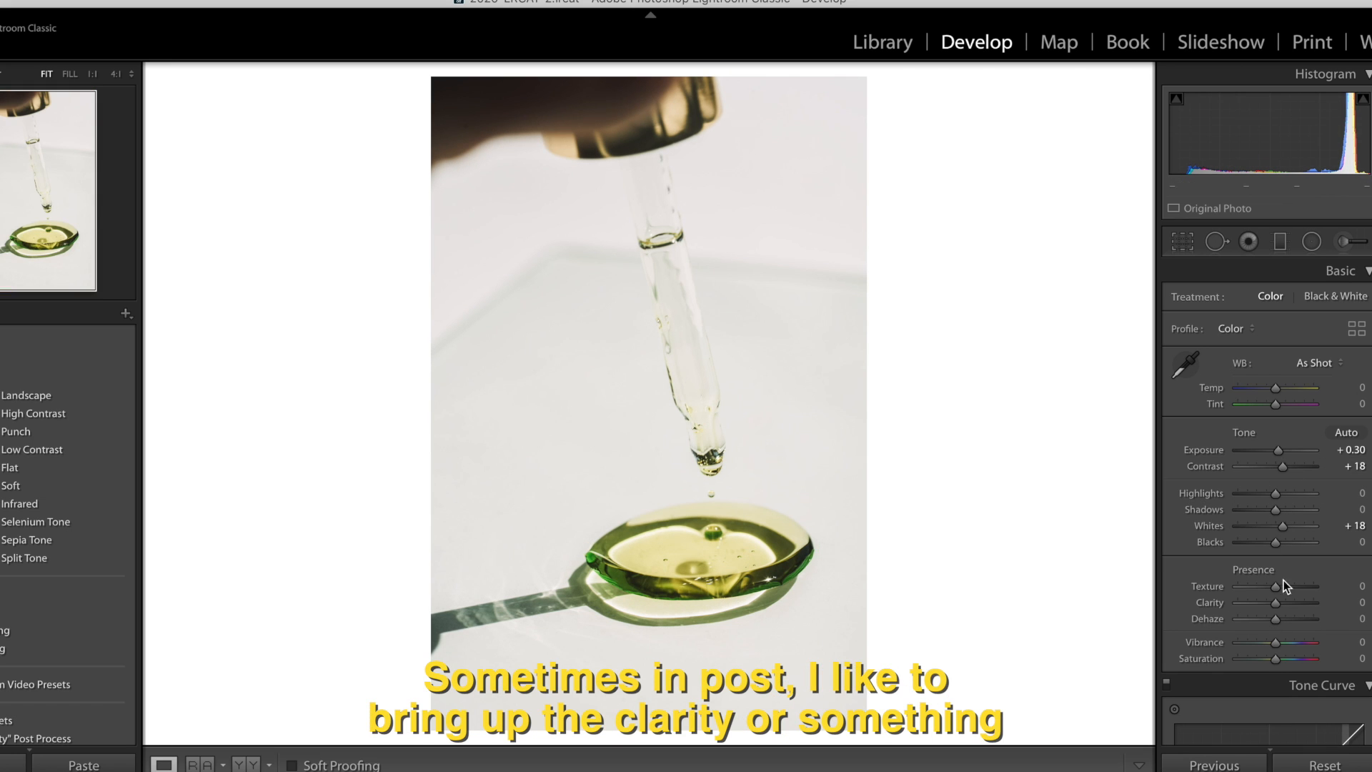
pyautogui.moveTo(1255, 602); pyautogui.dragTo(1283, 602)
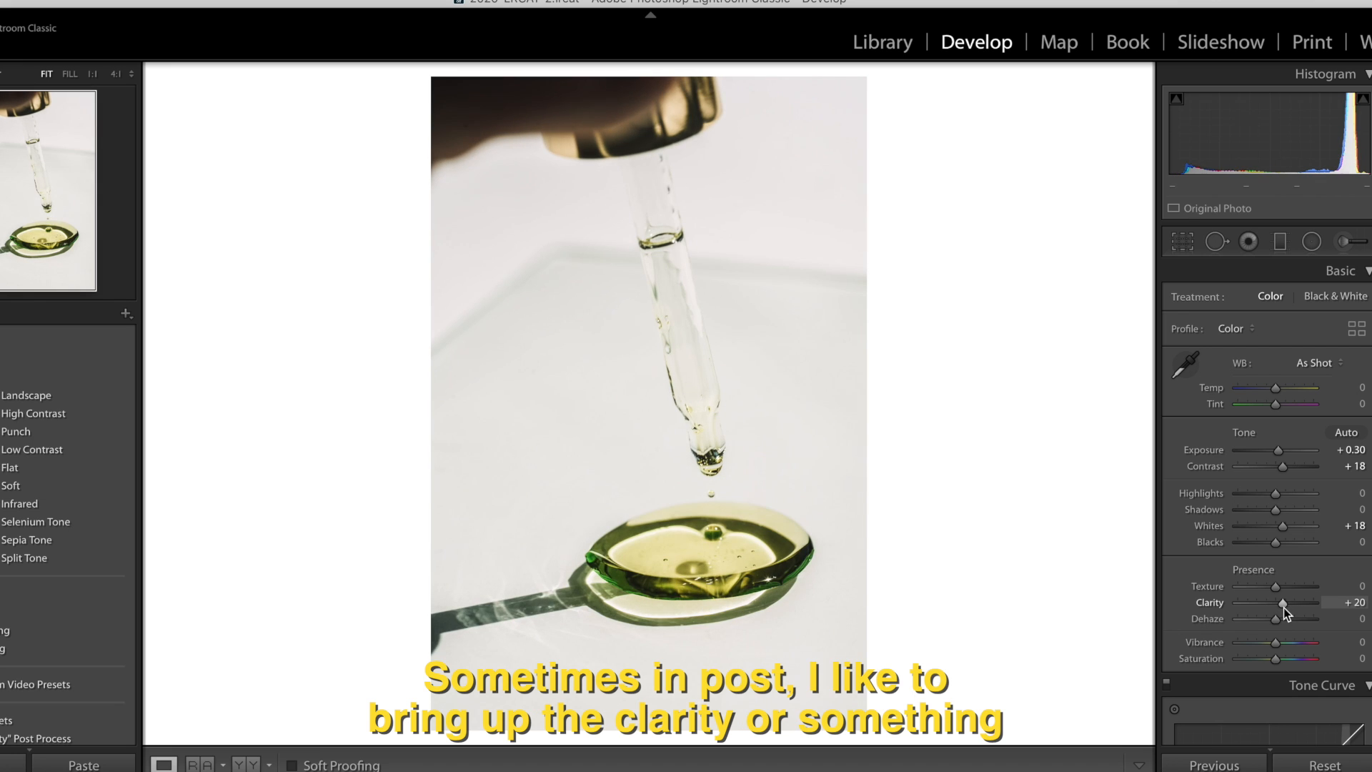